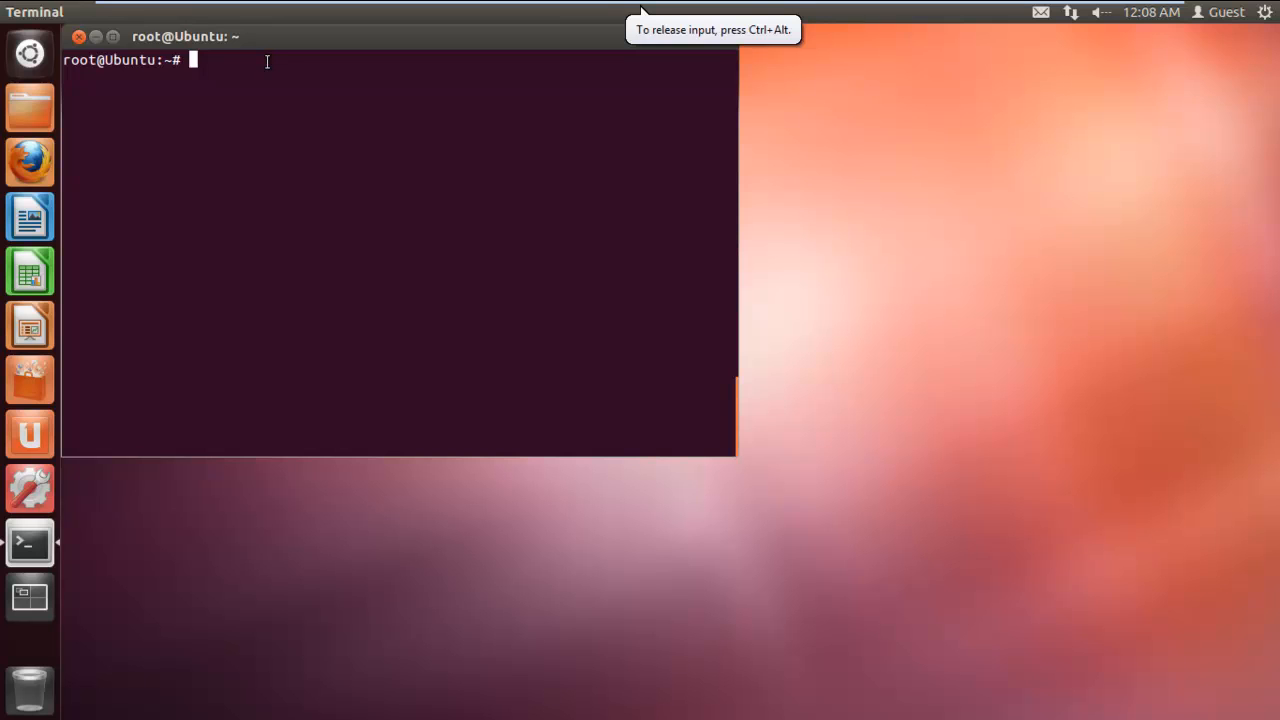
type("count=1")
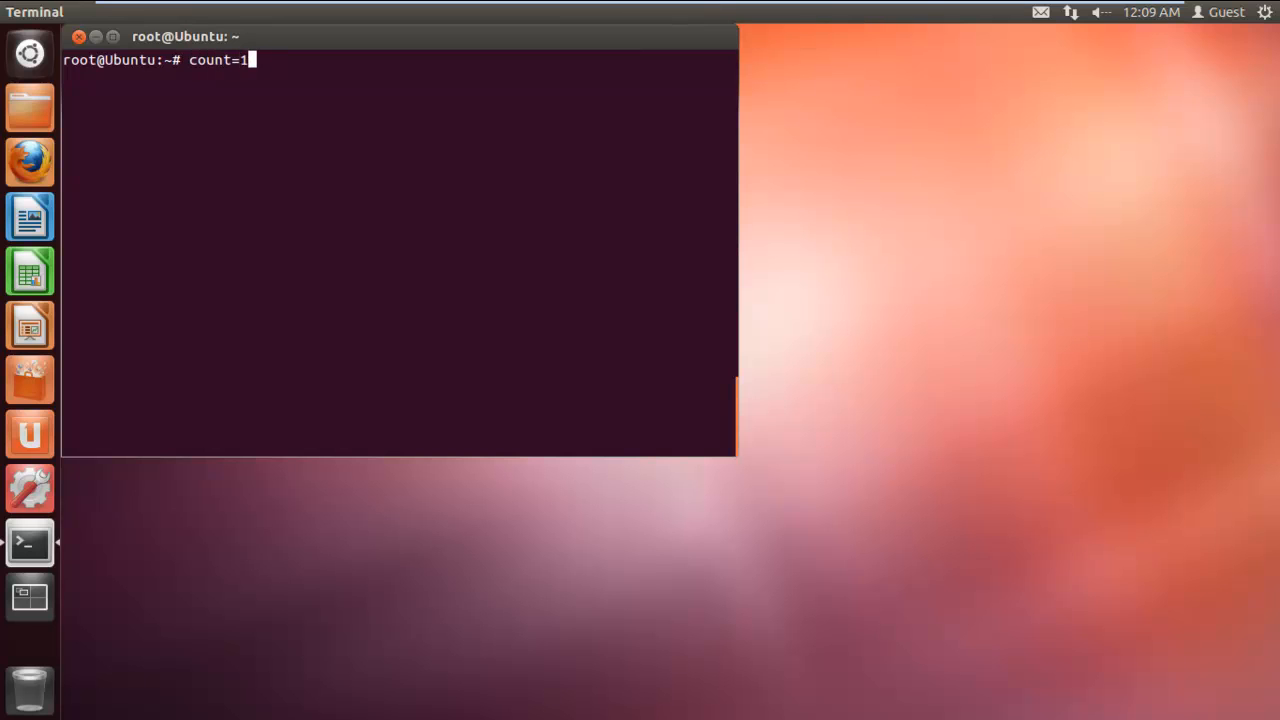
type("while")
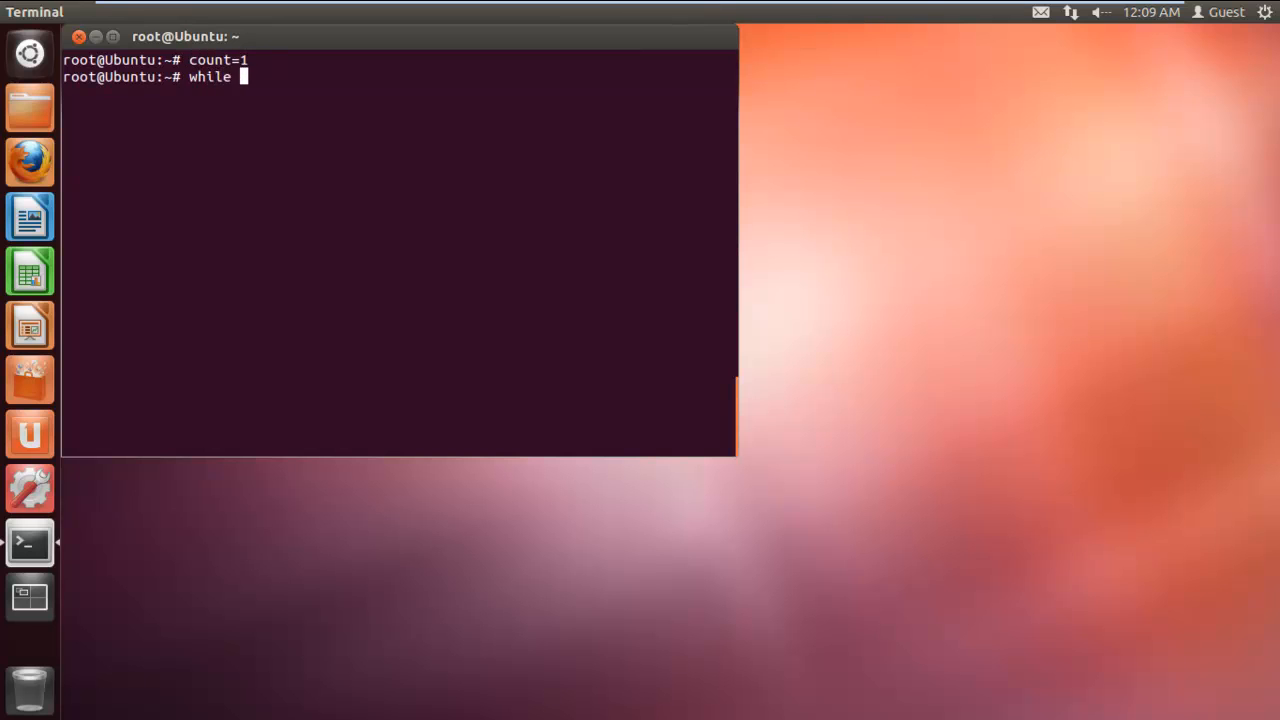
type("[ $count -le 9")
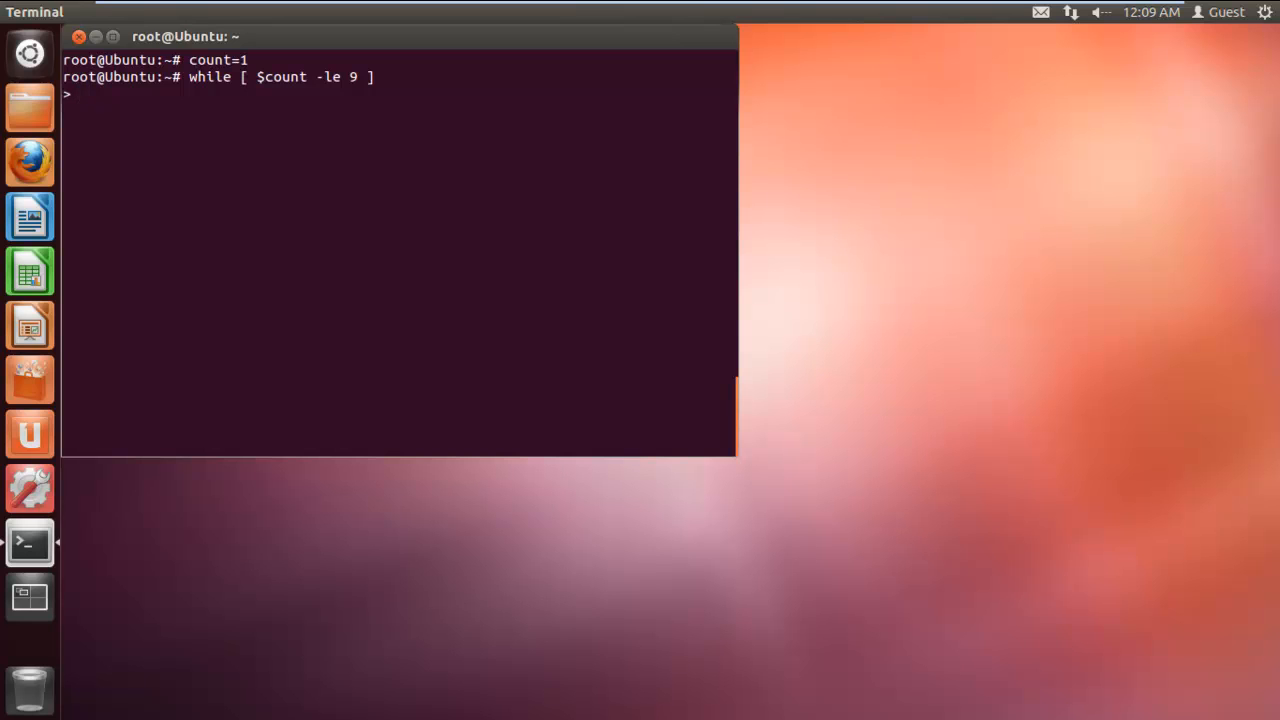
type("do")
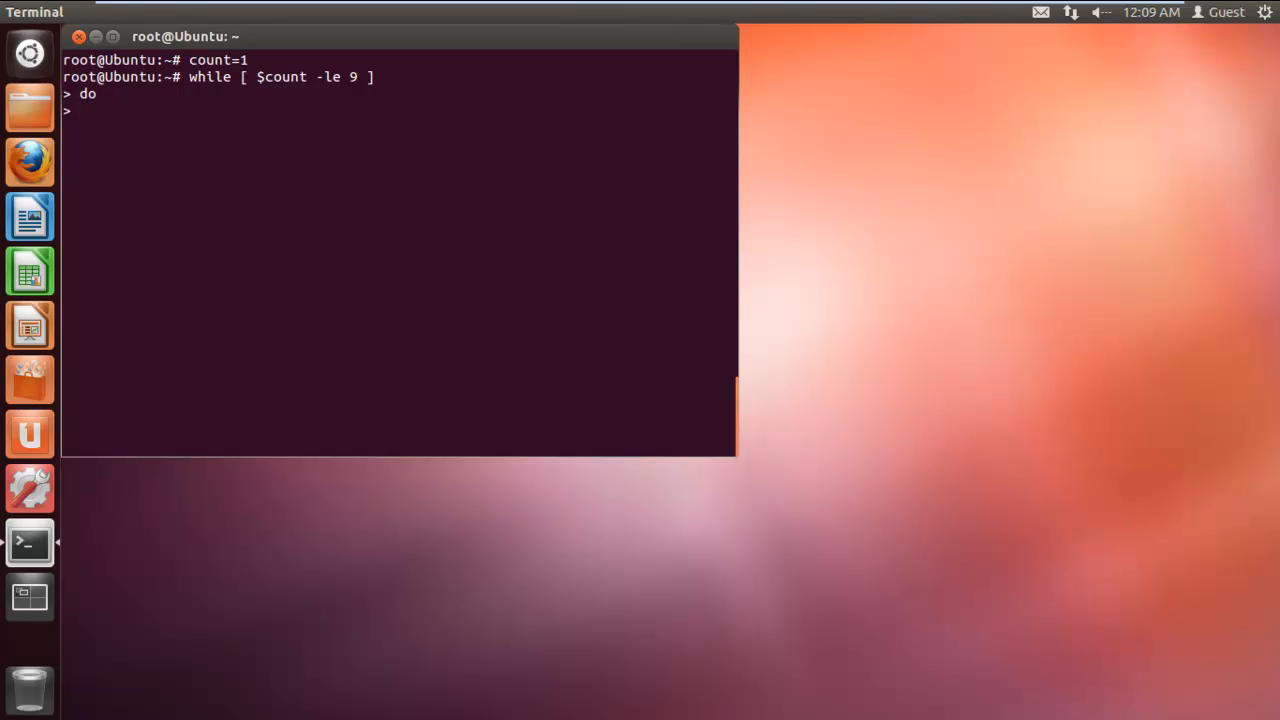
type("echo")
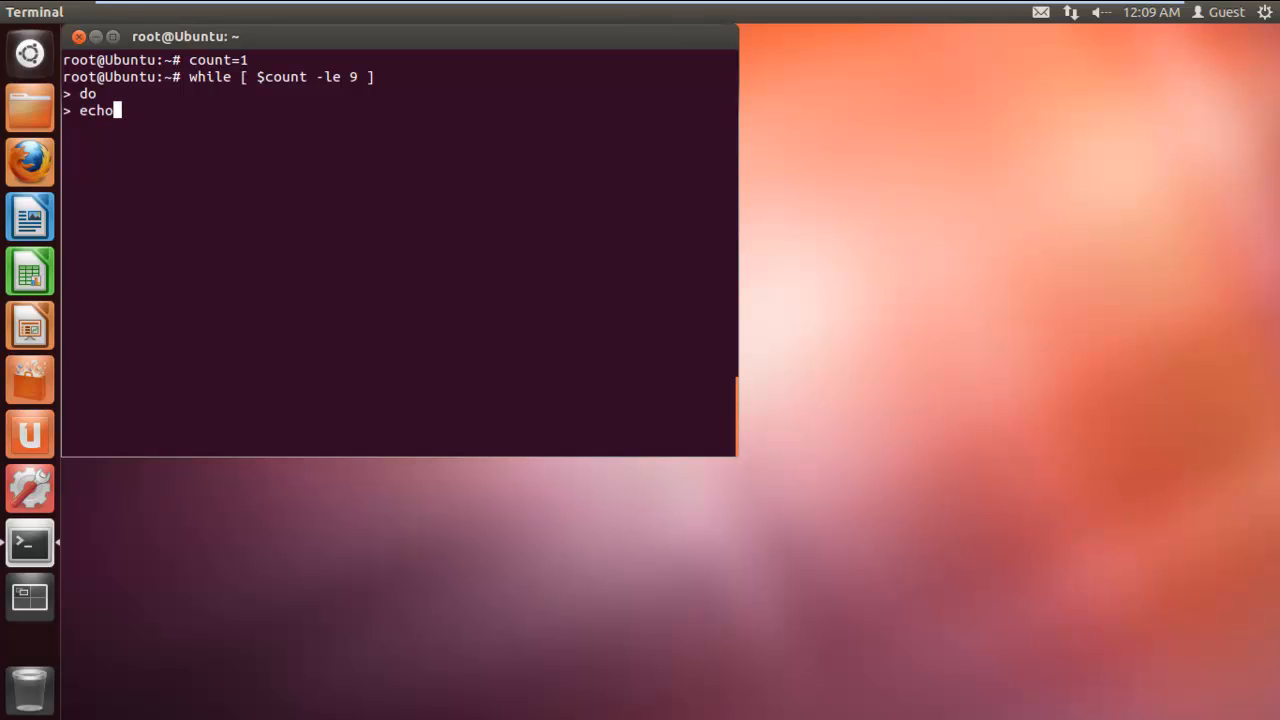
type("\"$count")
type("s")
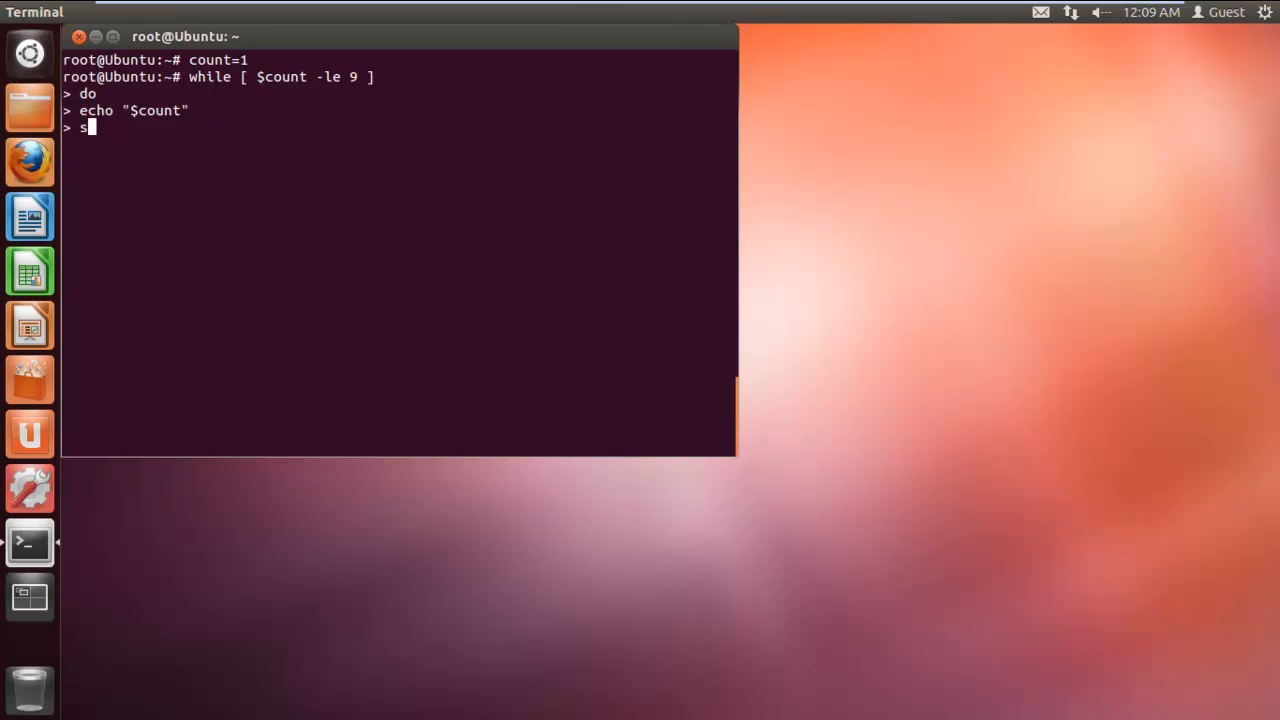
type("leep 1")
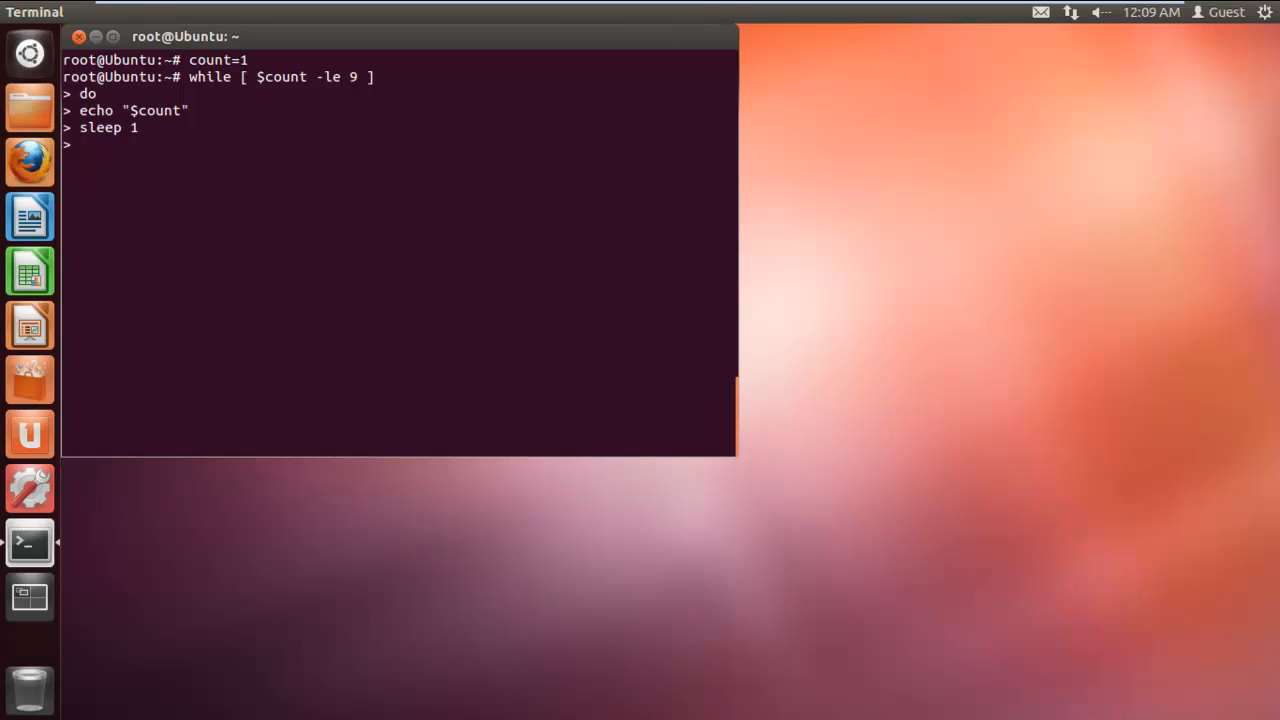
type("((")
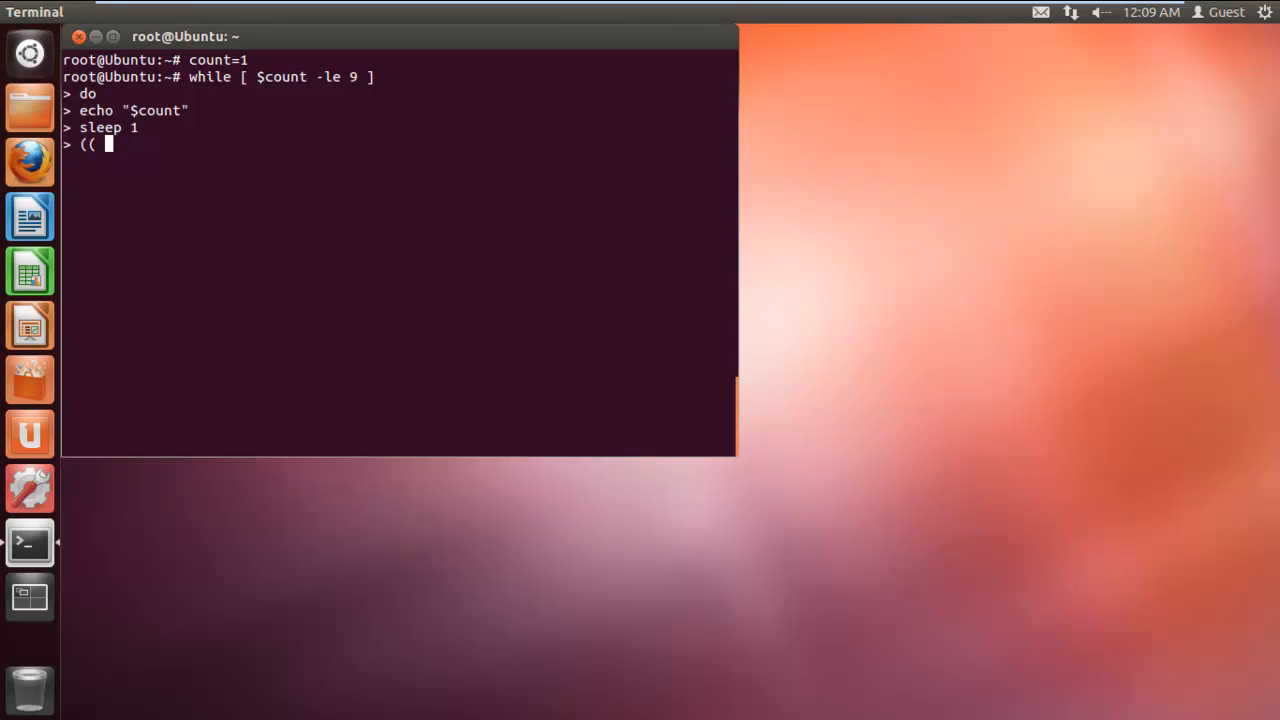
type("count++")
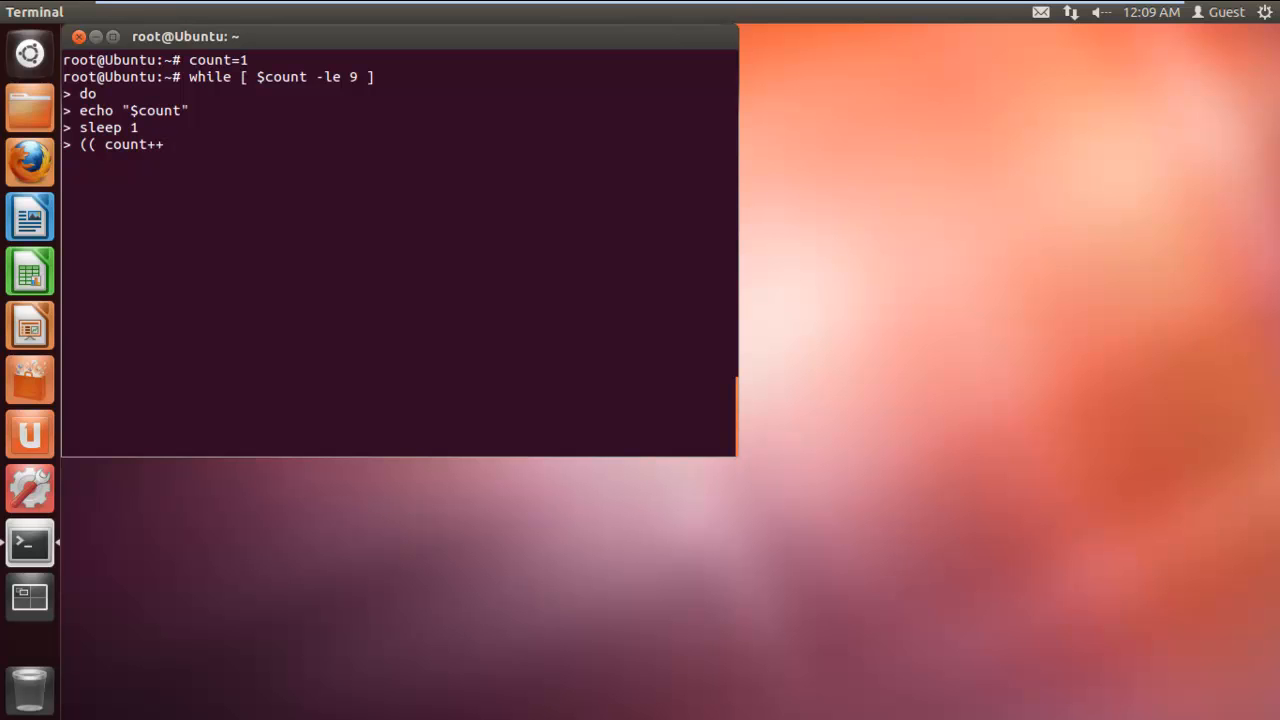